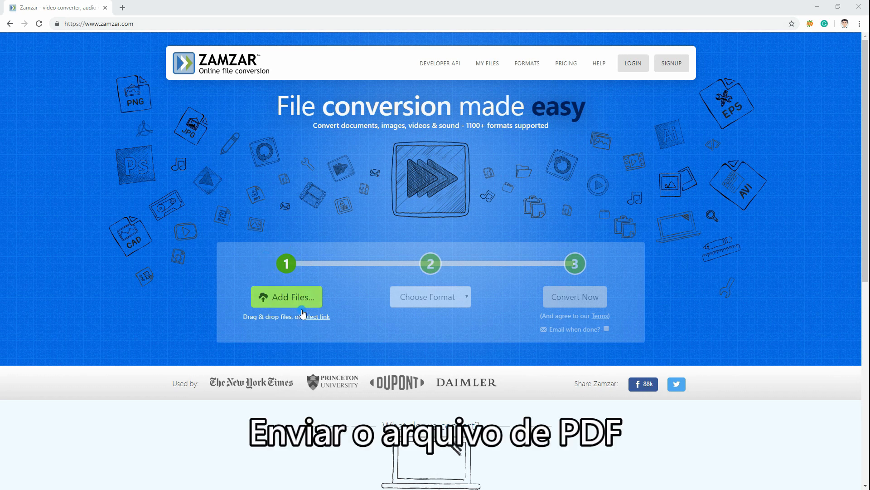
Step: Upload the 'Criticisms and Interpretations By Henry James' PDF from the PDF folder
{"action": "left_click", "coordinate": [286, 296]}
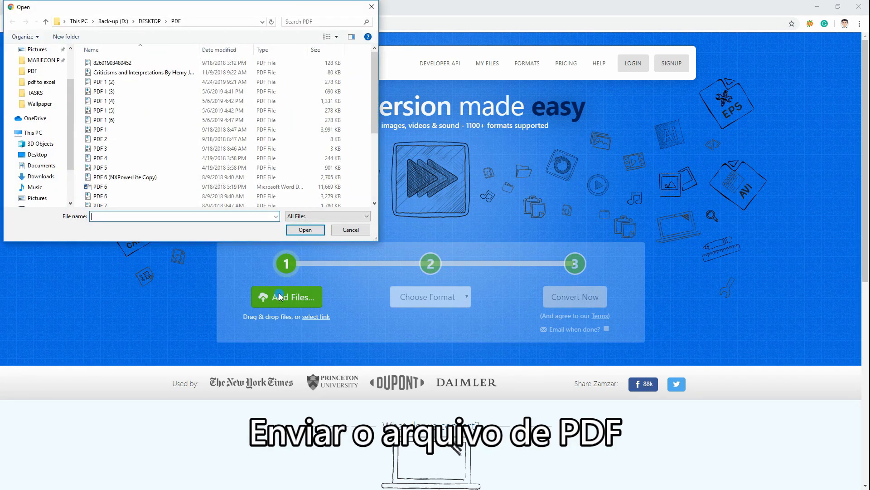
{"action": "left_click", "coordinate": [142, 72]}
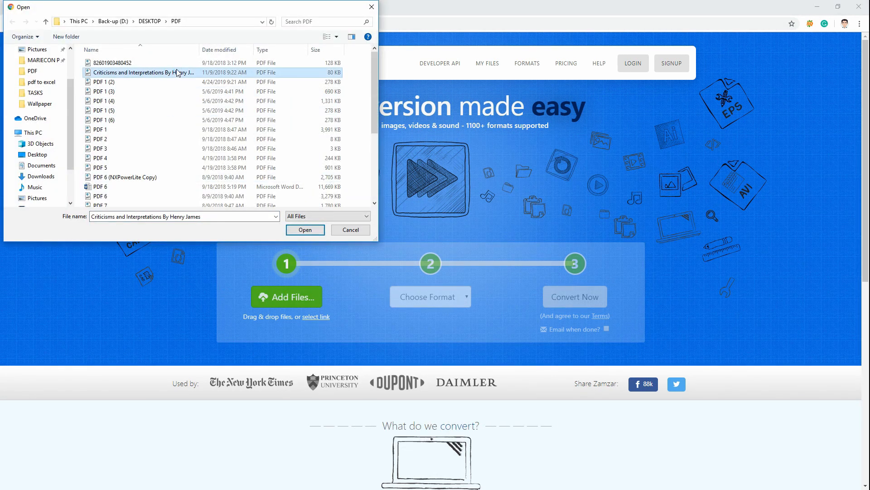
{"action": "left_click", "coordinate": [304, 230]}
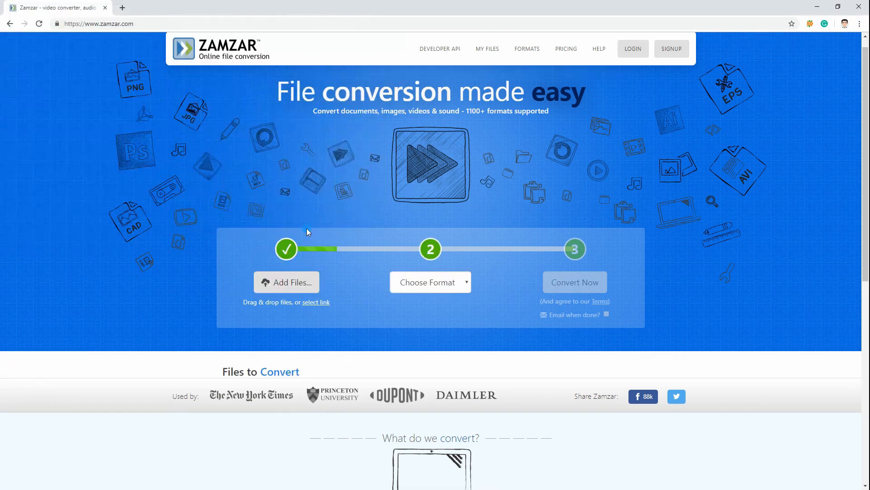
Step: Set mp3 as the output format and convert the Henry James PDF
{"action": "left_click", "coordinate": [287, 282]}
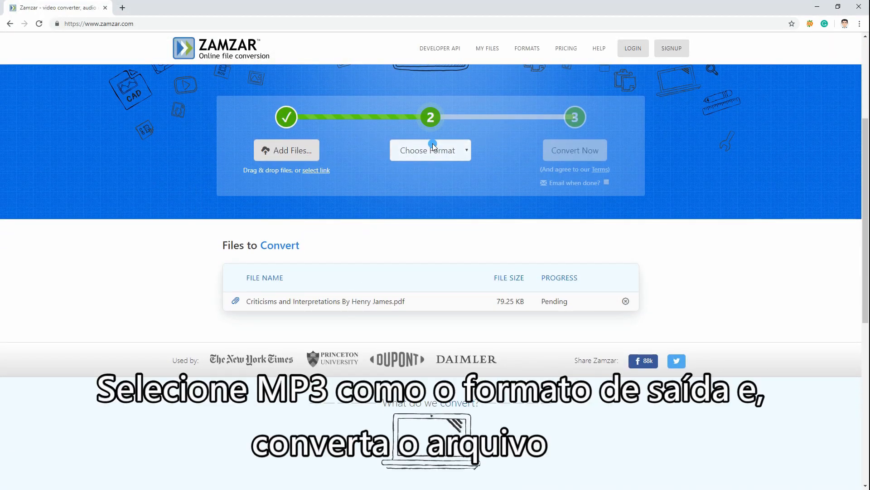
{"action": "left_click", "coordinate": [430, 150]}
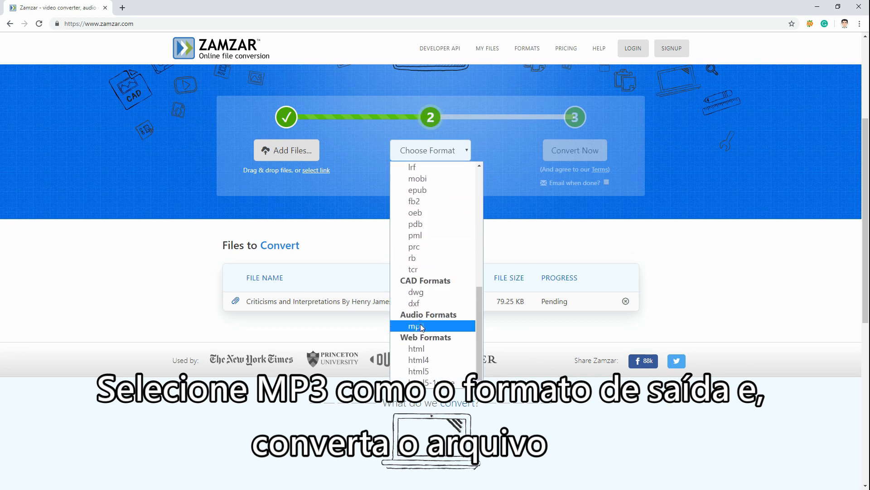
{"action": "left_click", "coordinate": [413, 326]}
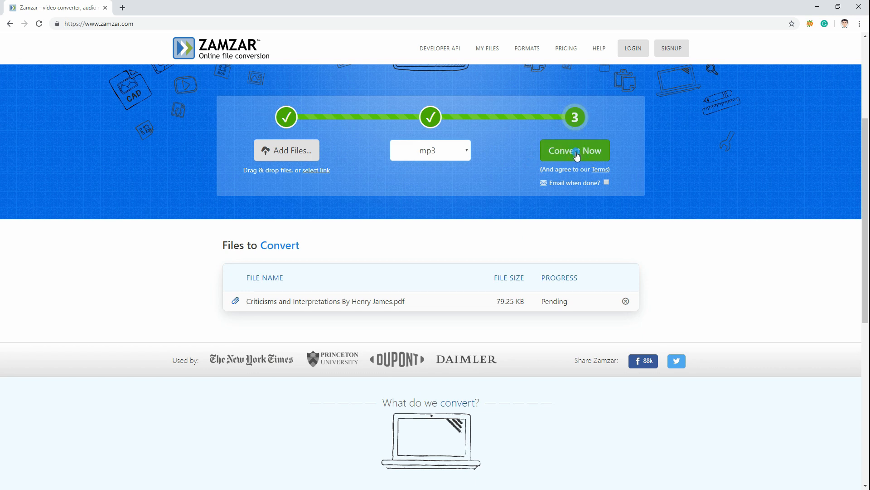
{"action": "left_click", "coordinate": [575, 150]}
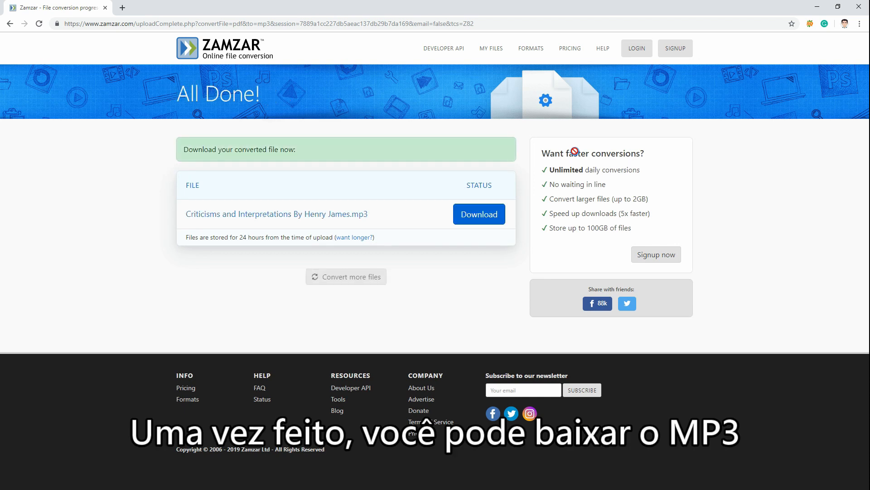
{"action": "mouse_move", "coordinate": [479, 213]}
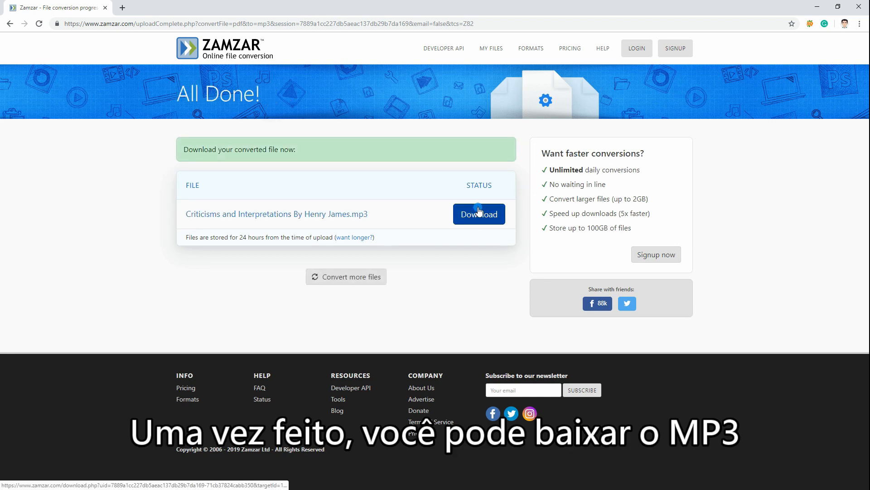
Step: Download the Henry James .mp3 file and open it from the browser's download bar
{"action": "left_click", "coordinate": [479, 214]}
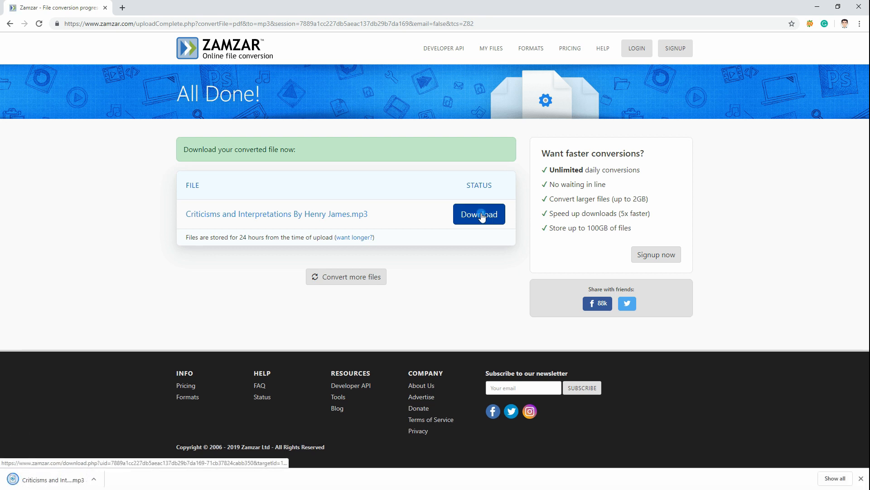
{"action": "mouse_move", "coordinate": [235, 367]}
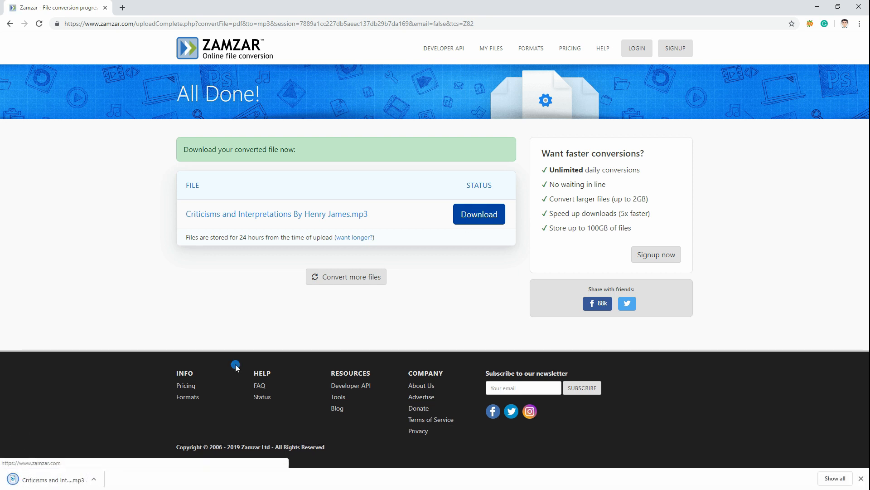
{"action": "mouse_move", "coordinate": [57, 478]}
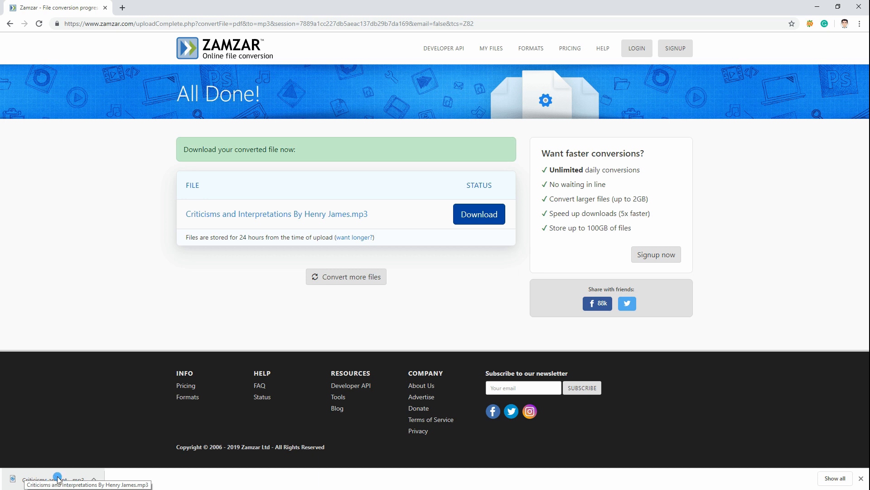
{"action": "left_click", "coordinate": [56, 479]}
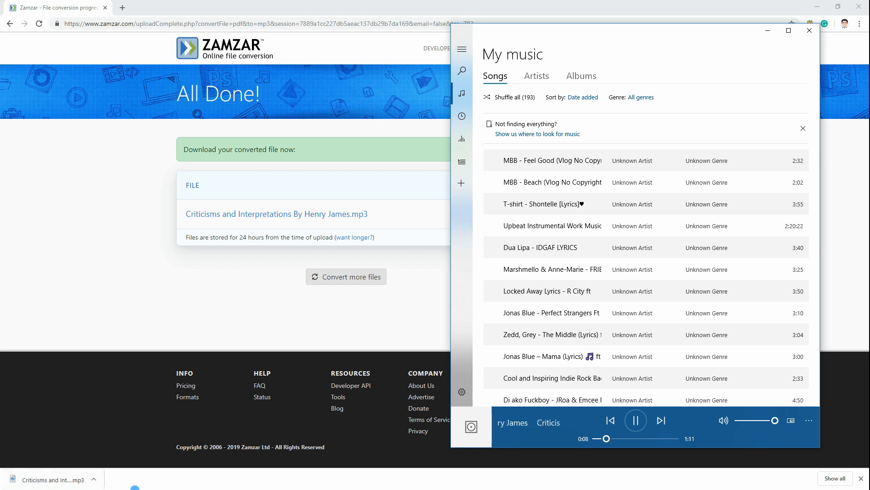
Step: Pause and resume the Henry James MP3 playback in Groove Music
{"action": "left_click", "coordinate": [635, 420]}
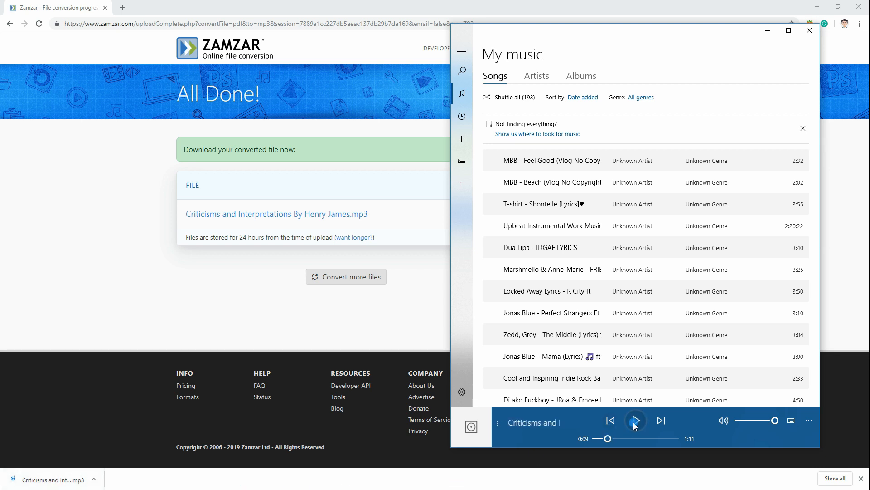
{"action": "left_click", "coordinate": [809, 30]}
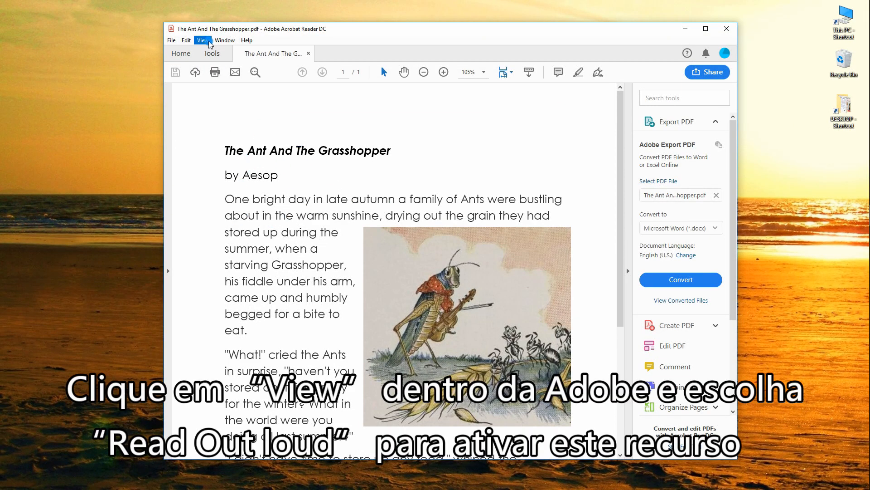
Step: Activate Read Out Loud in Acrobat and start recording in Apowersoft
{"action": "left_click", "coordinate": [203, 40]}
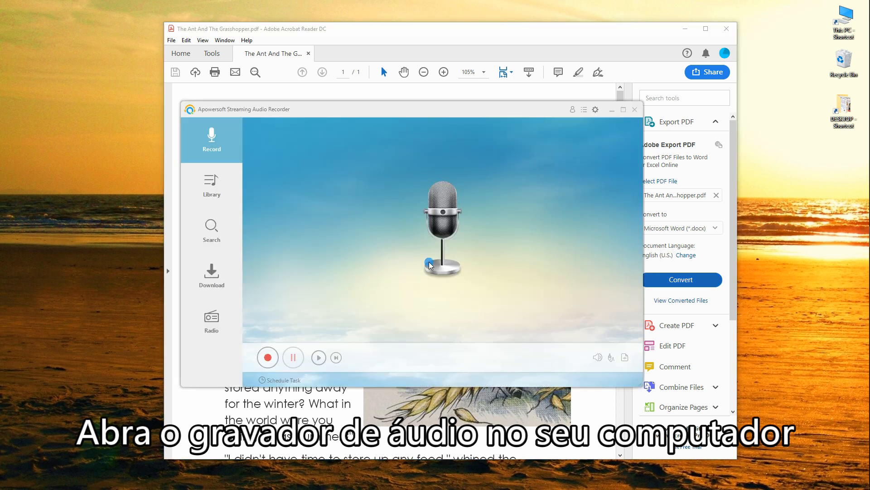
{"action": "left_click", "coordinate": [267, 356]}
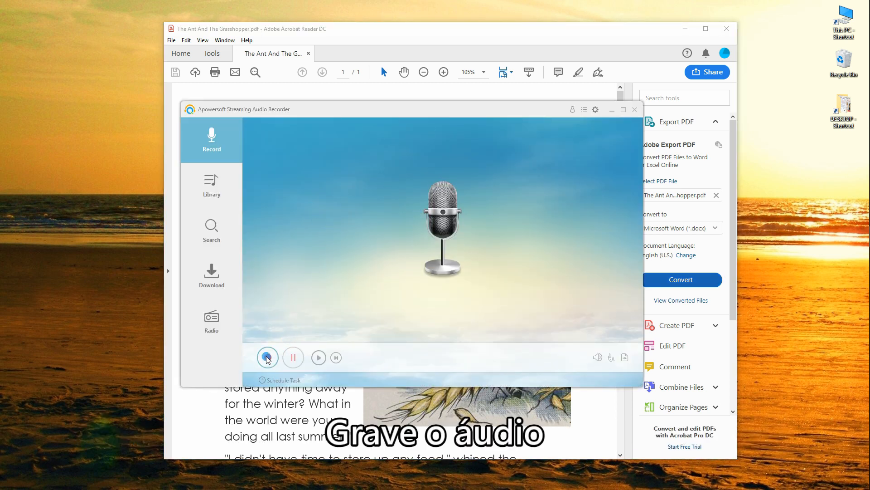
{"action": "left_click", "coordinate": [267, 356]}
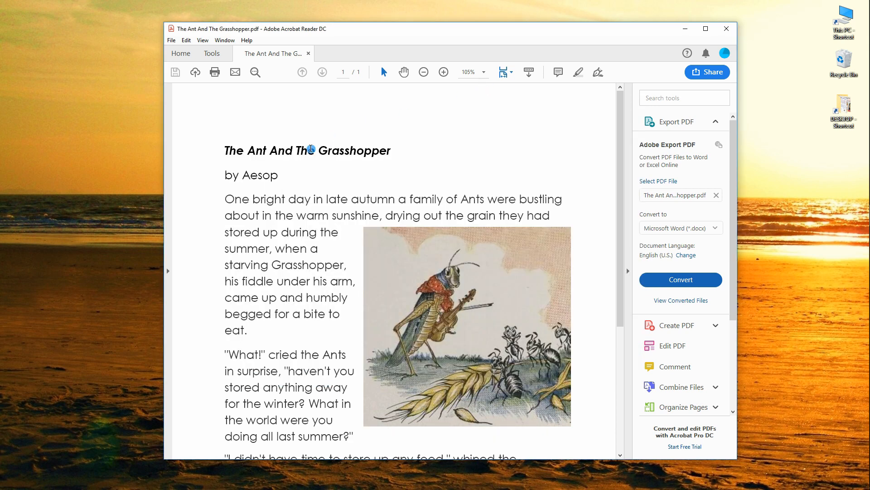
Step: Start reading The Ant And The Grasshopper aloud from the title paragraph
{"action": "triple_click", "coordinate": [307, 151]}
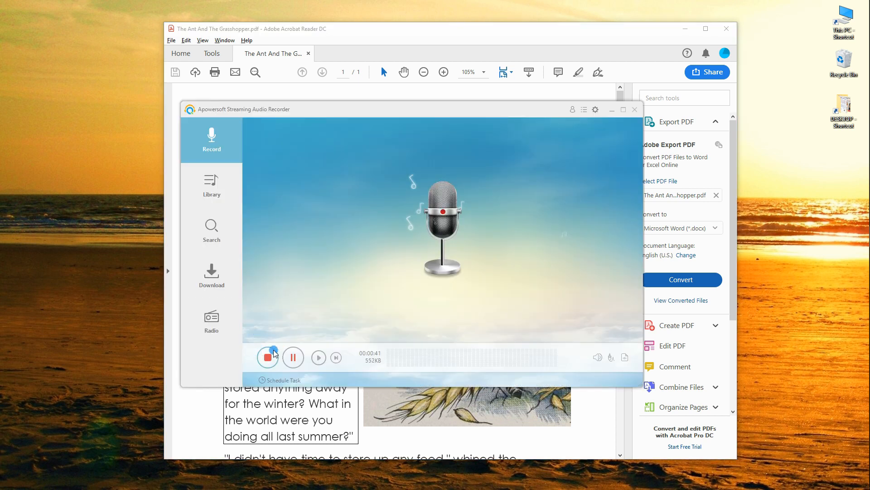
Step: Stop recording and bring up the Track1 file options (Open folder, Delete)
{"action": "left_click", "coordinate": [267, 357]}
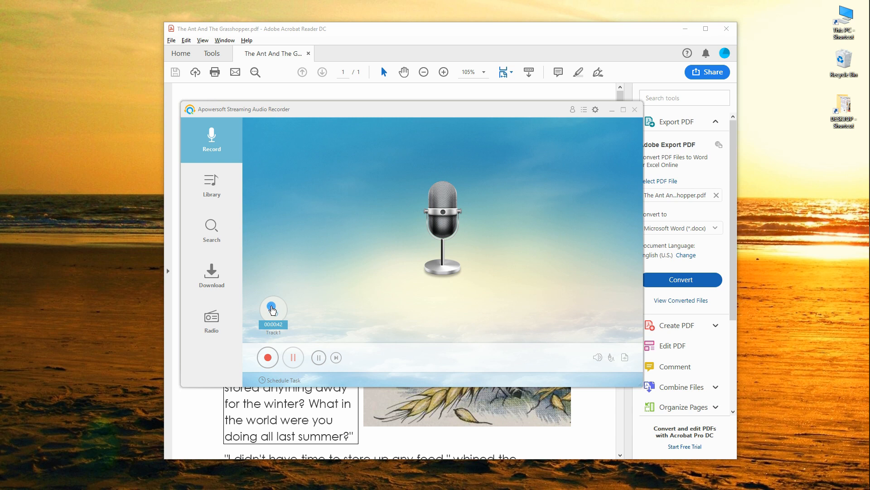
{"action": "right_click", "coordinate": [272, 310]}
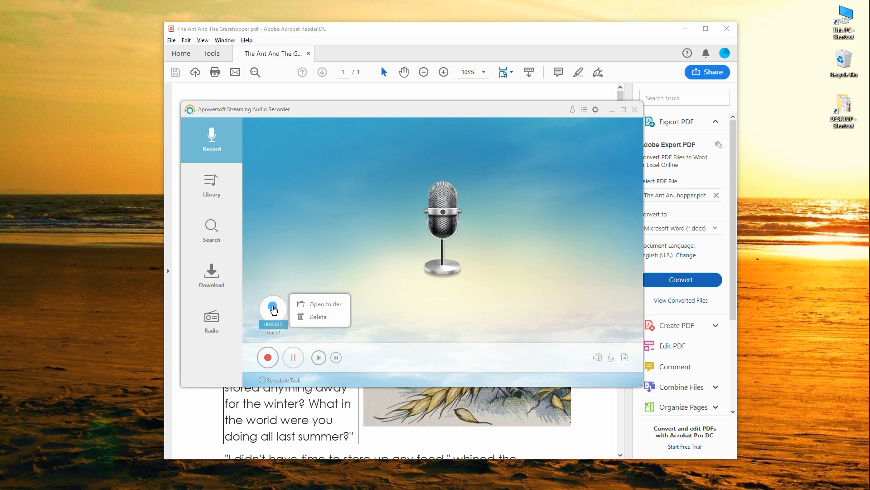
Step: Open the Apowersoft Recording folder containing Track1 in File Explorer
{"action": "left_click", "coordinate": [324, 303]}
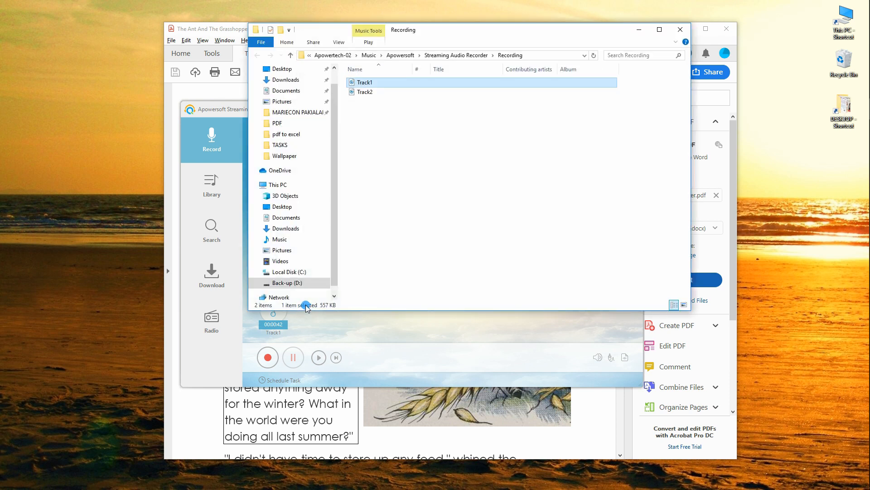
{"action": "mouse_move", "coordinate": [389, 274]}
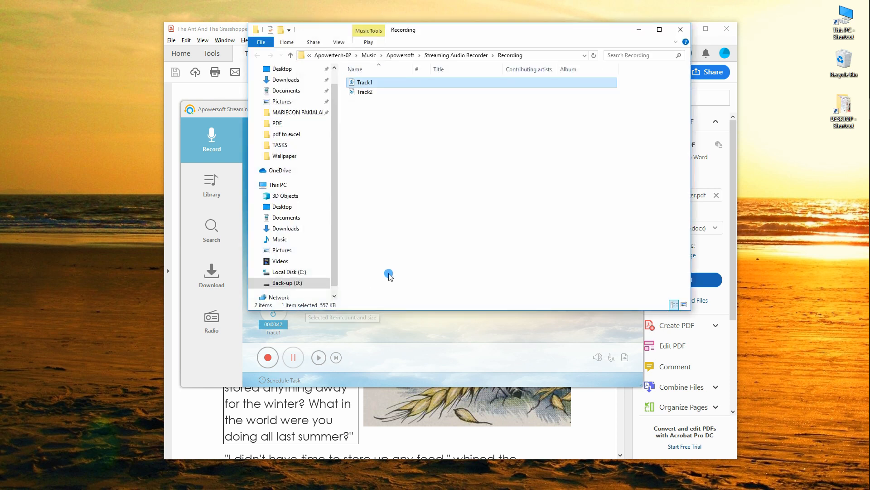
{"action": "mouse_move", "coordinate": [479, 219]}
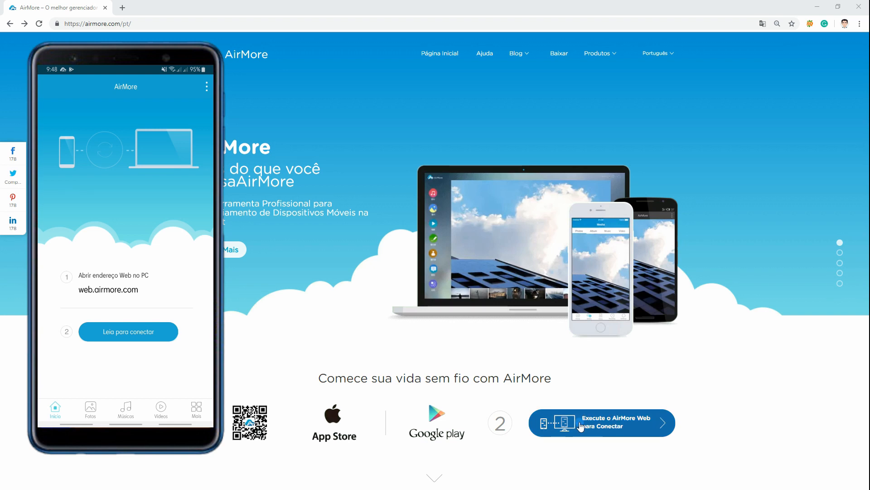
Step: Connect to the phone through AirMore Web and open its Músicas library
{"action": "left_click", "coordinate": [601, 422]}
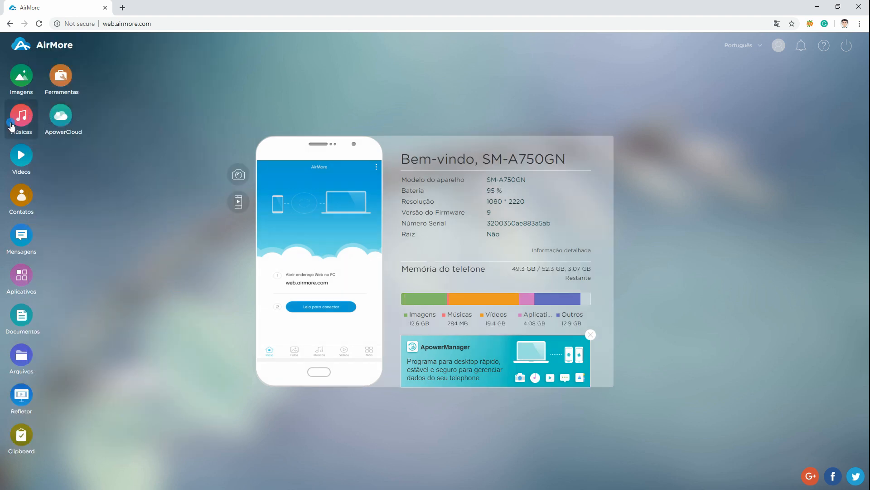
{"action": "left_click", "coordinate": [20, 116]}
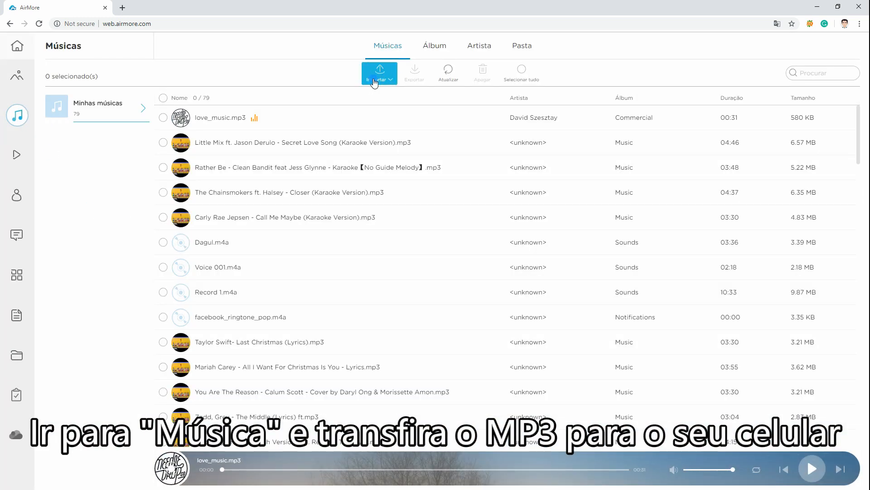
Step: Start Importar Arquivos and browse to Music > Apowersoft > Recording to pick Track1
{"action": "left_click", "coordinate": [380, 73]}
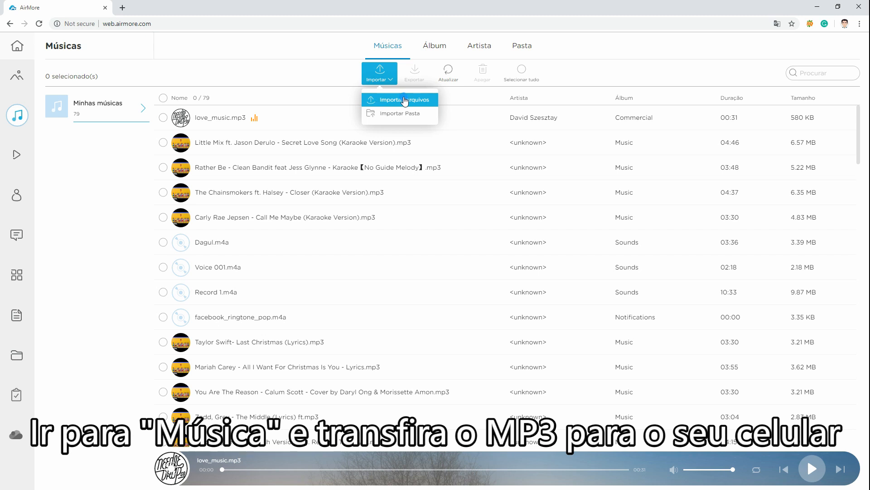
{"action": "left_click", "coordinate": [400, 99]}
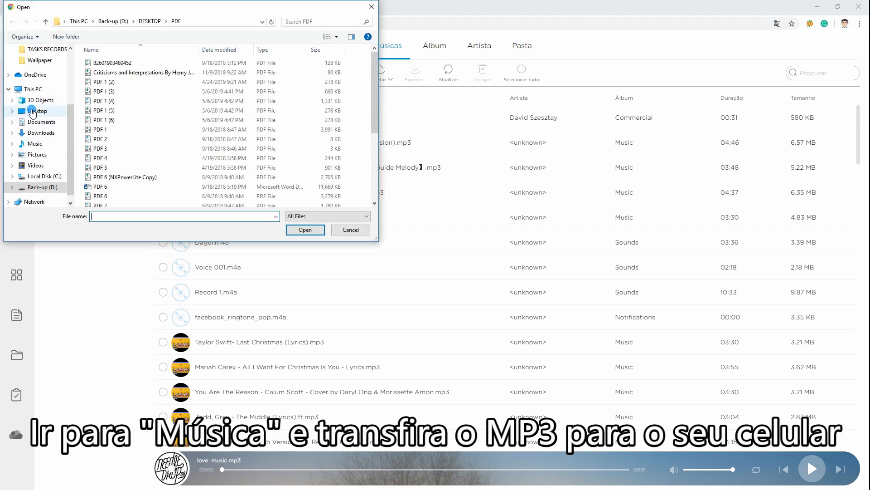
{"action": "left_click", "coordinate": [34, 143]}
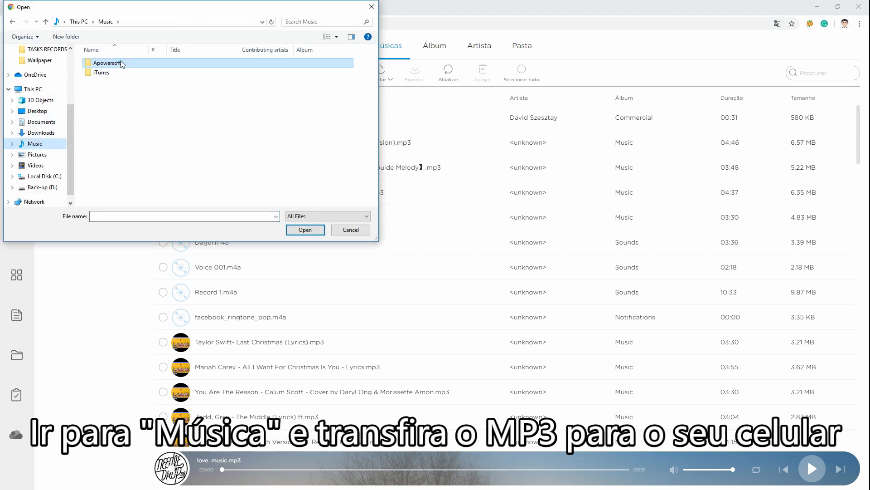
{"action": "double_click", "coordinate": [107, 63]}
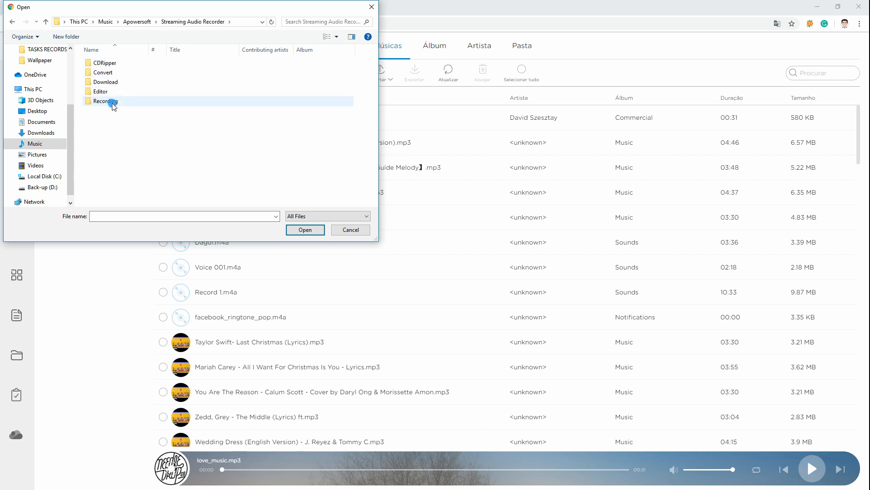
{"action": "double_click", "coordinate": [105, 102]}
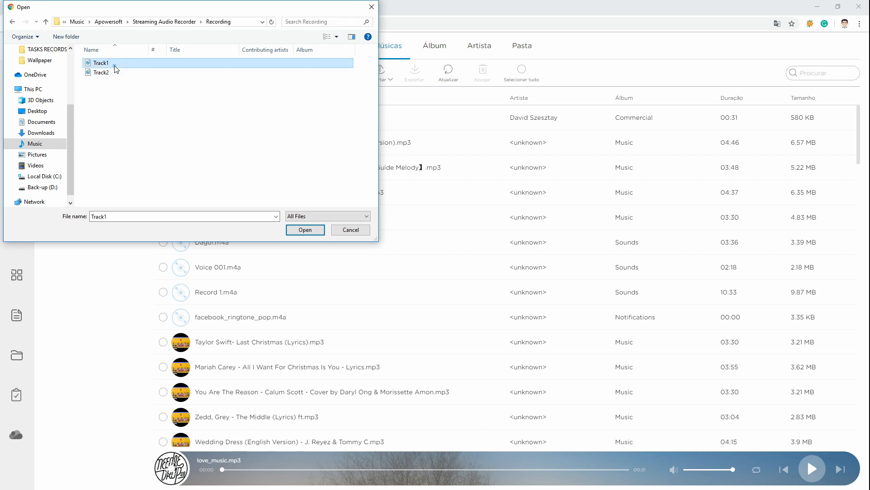